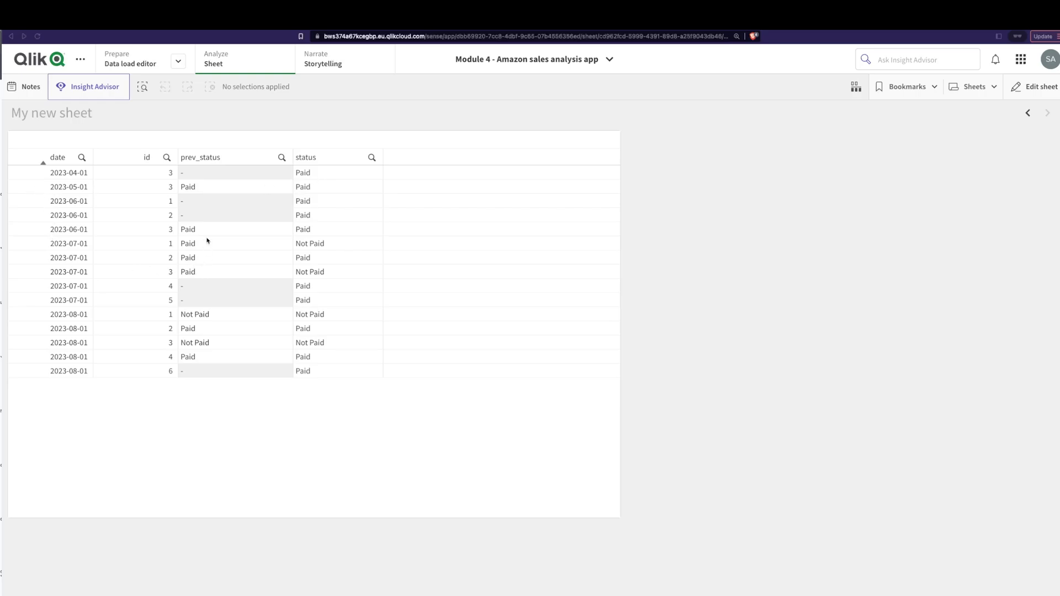
mouse_move(283, 205)
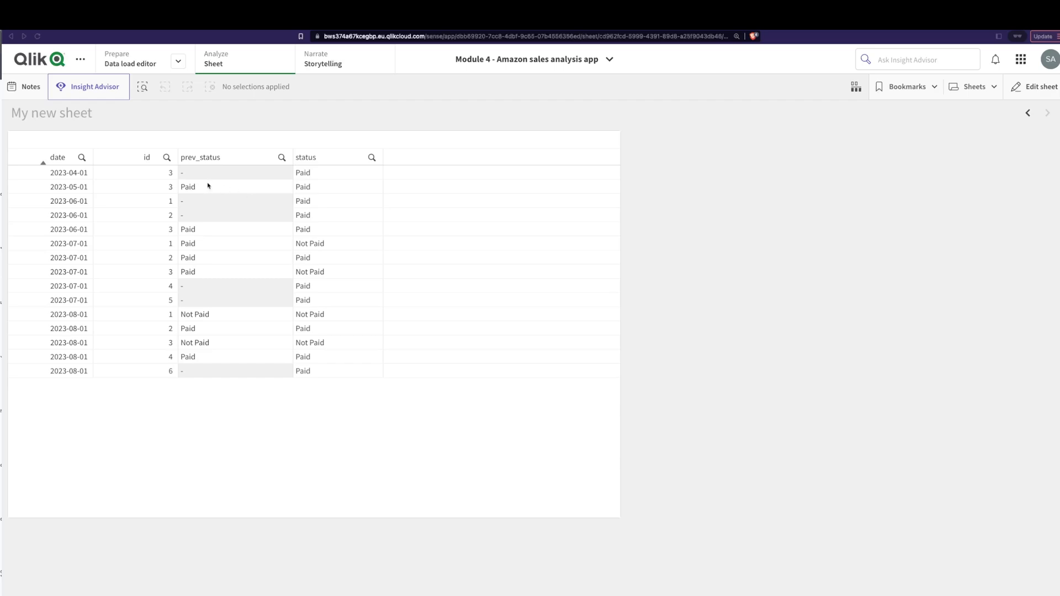
mouse_move(212, 189)
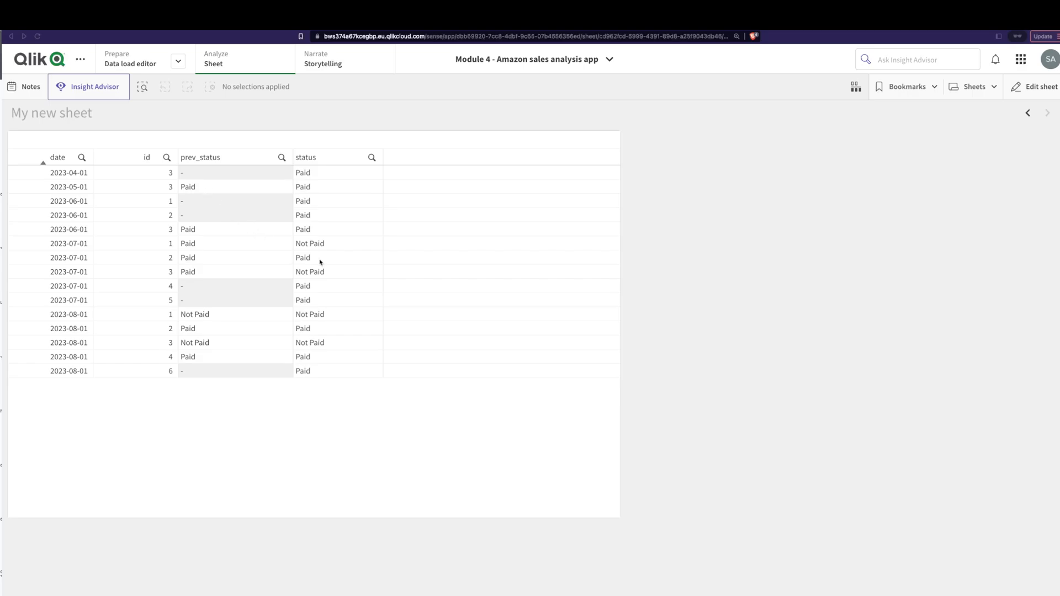
mouse_move(405, 291)
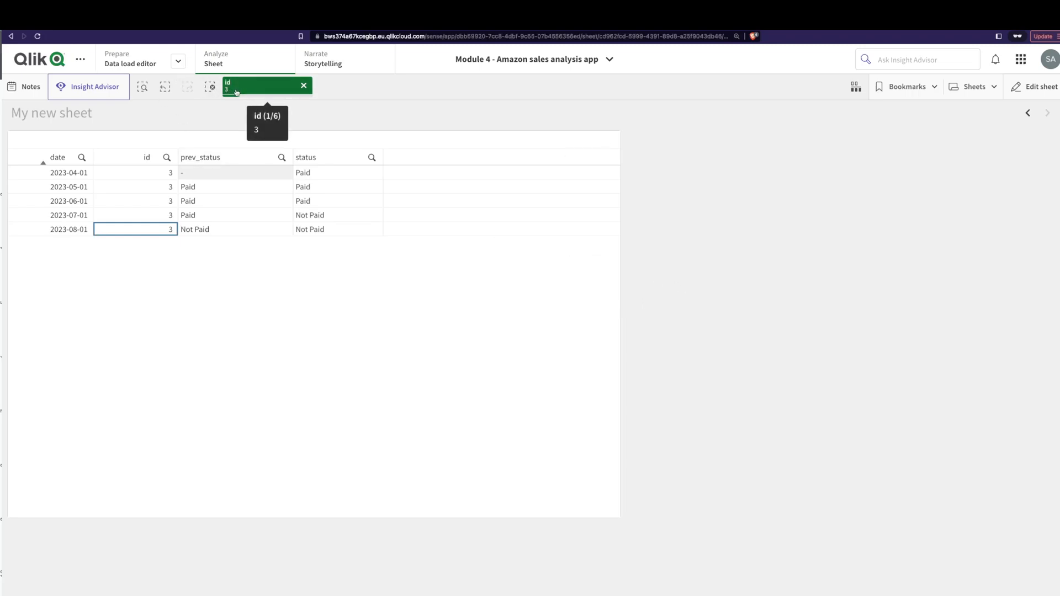
mouse_move(119, 173)
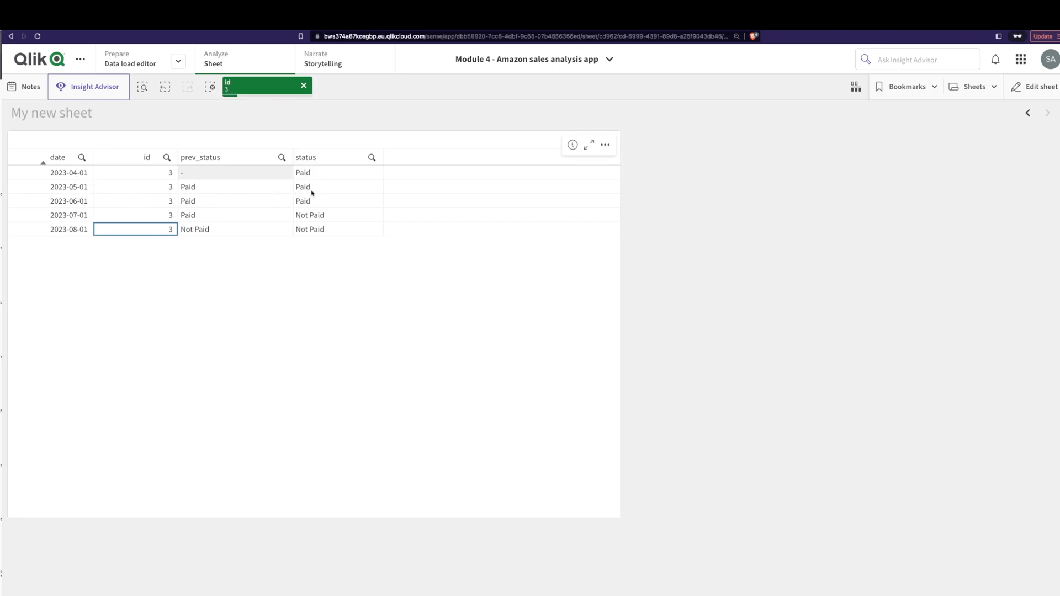
mouse_move(310, 201)
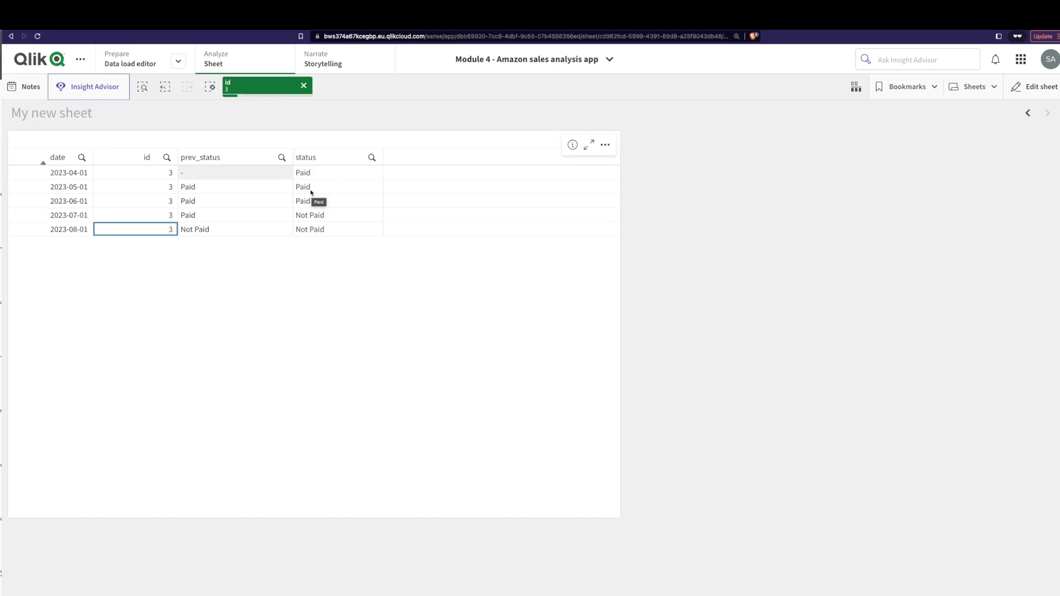
mouse_move(314, 175)
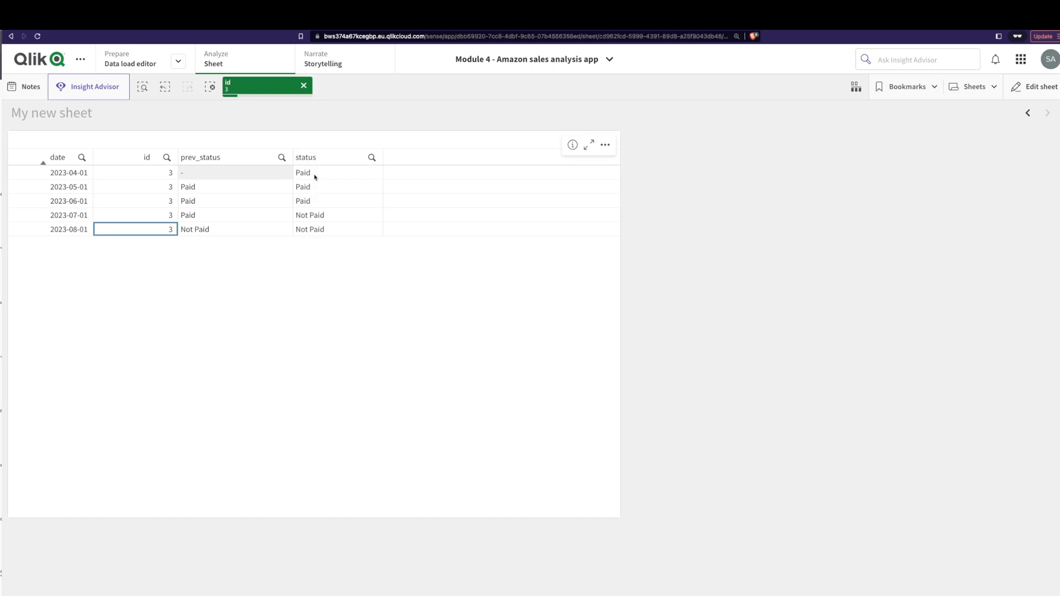
mouse_move(196, 187)
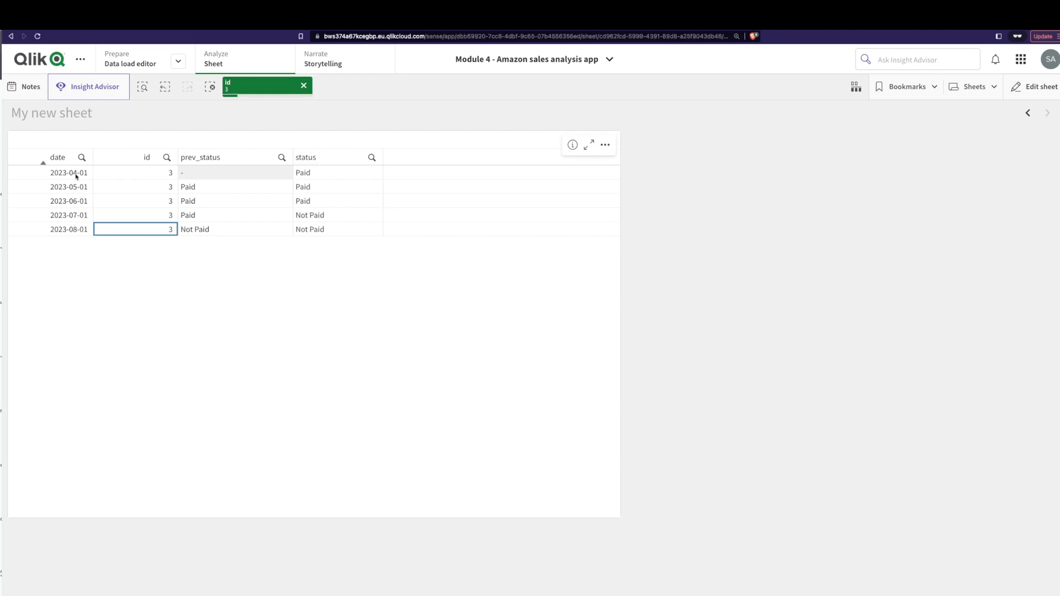
mouse_move(69, 172)
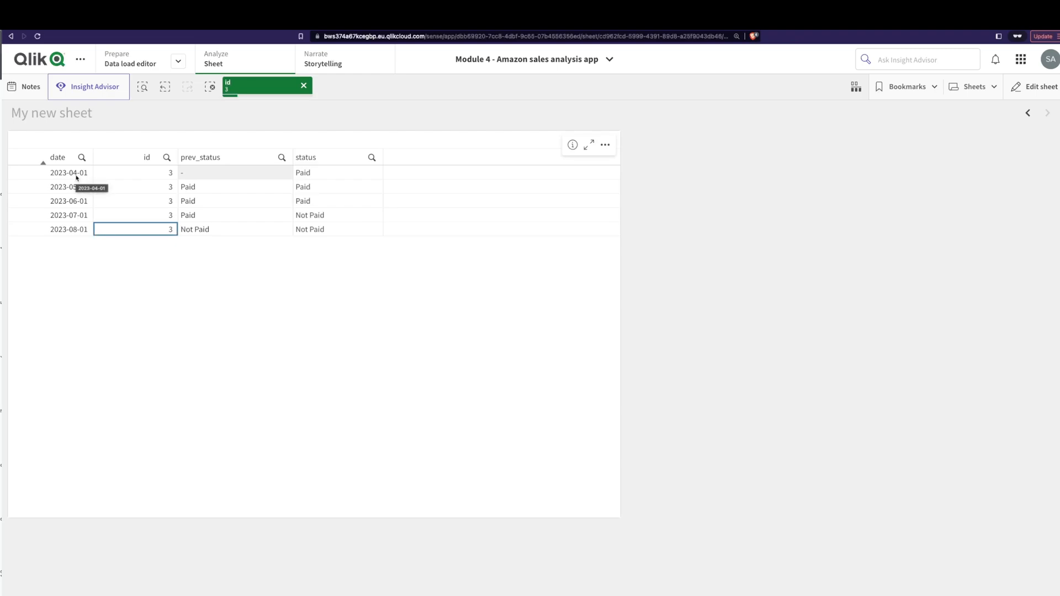
mouse_move(303, 187)
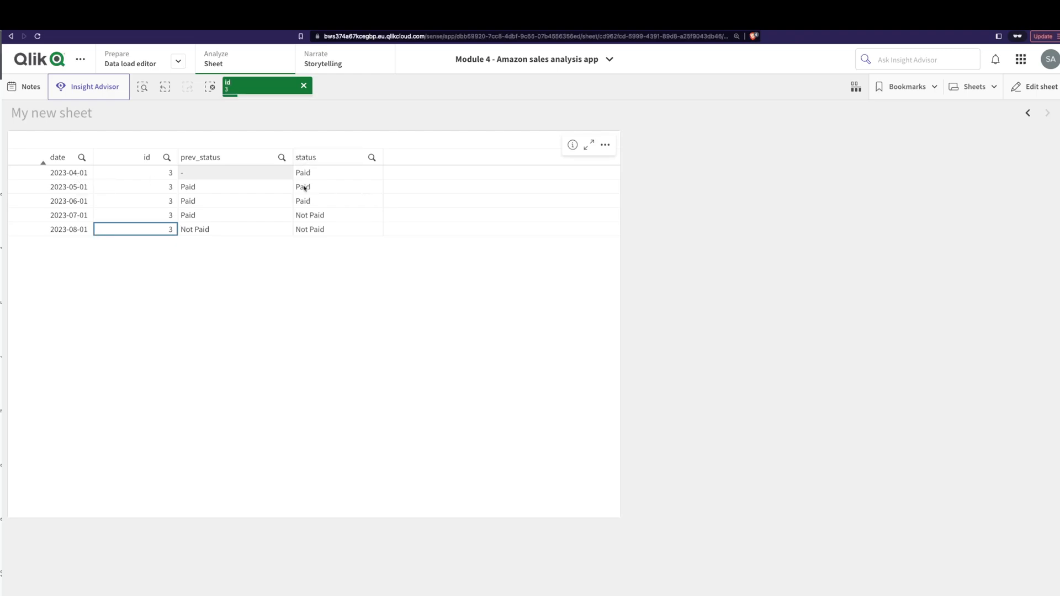
mouse_move(305, 195)
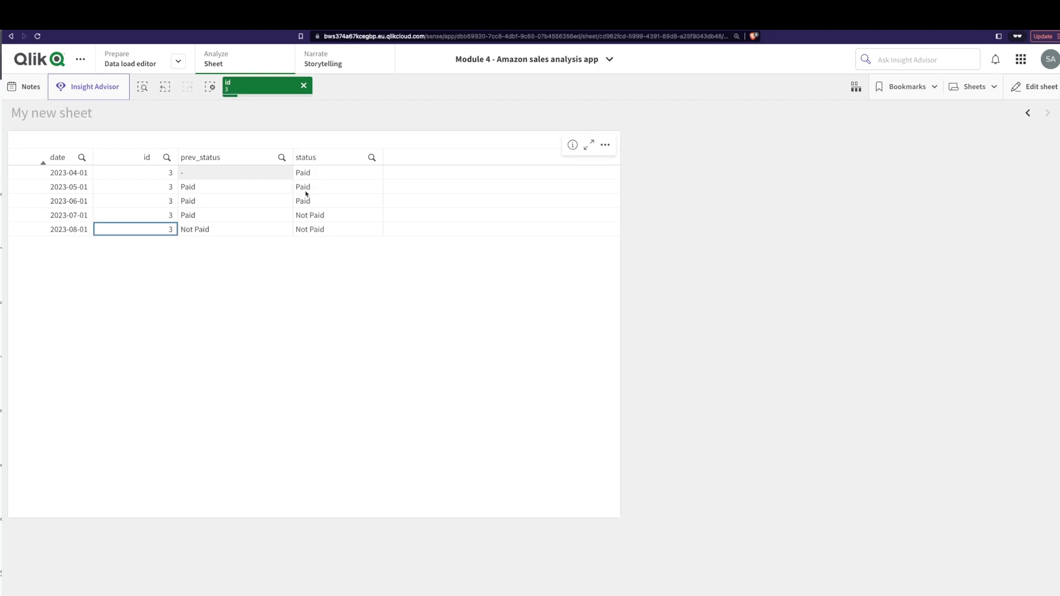
mouse_move(73, 190)
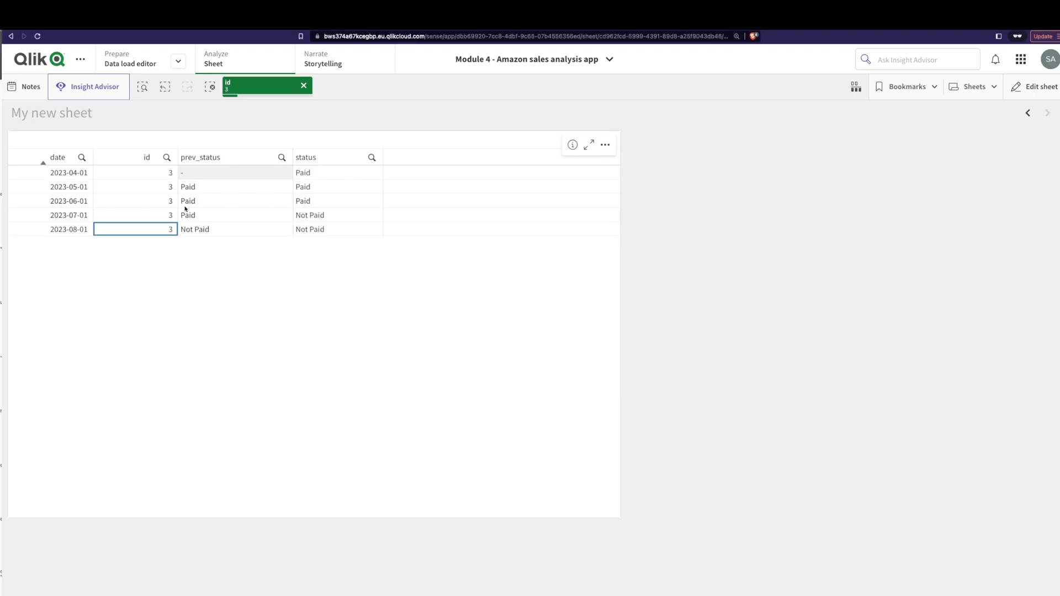
mouse_move(200, 206)
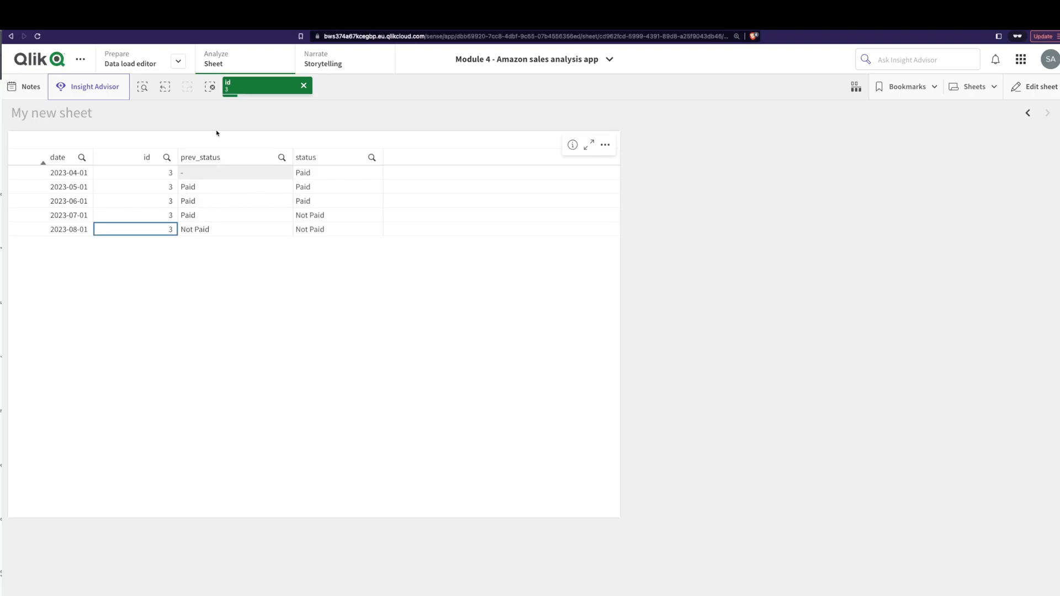
Step: In the load script, add a prev table loading id, status, include and date from temp
left_click(130, 59)
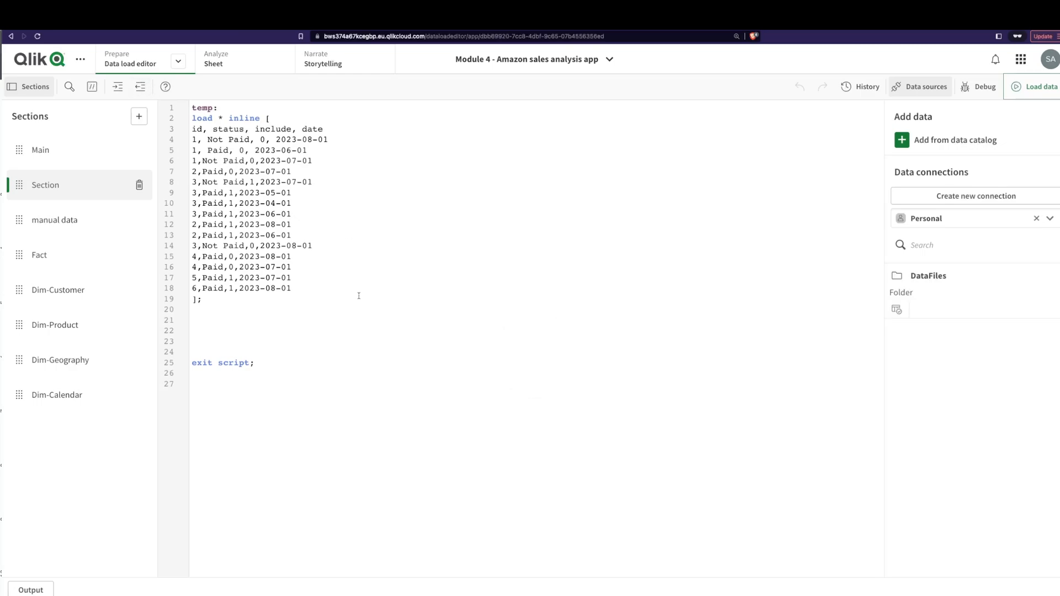
left_click_drag(193, 128, 292, 288)
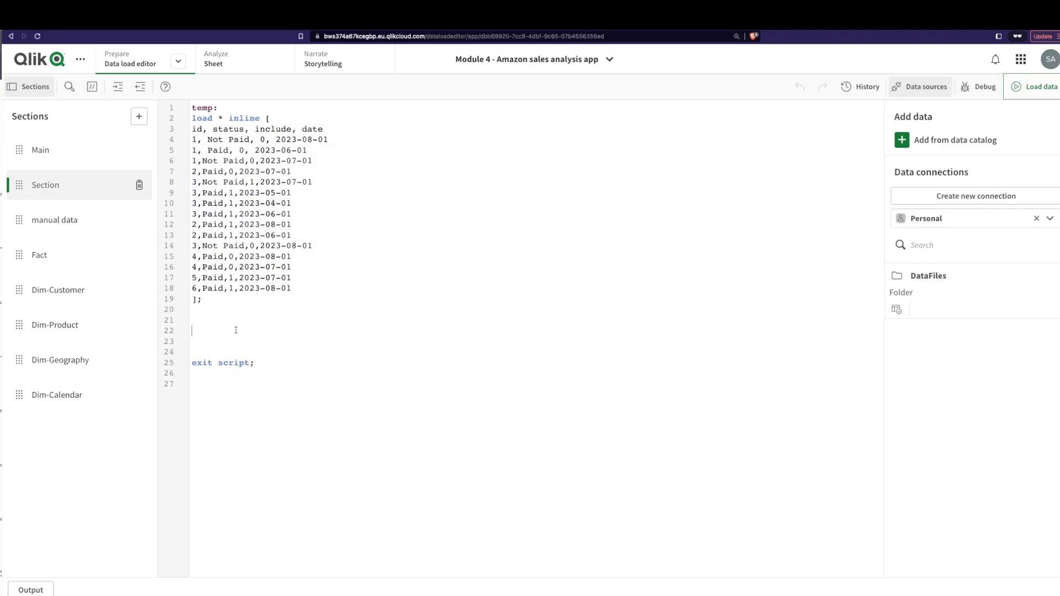
type("prev:")
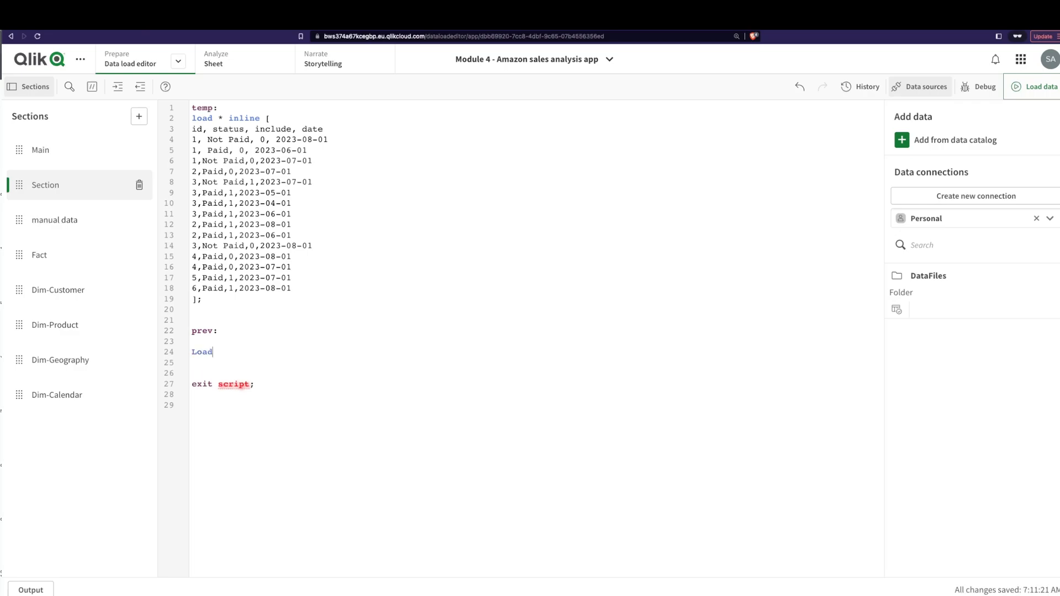
key("enter")
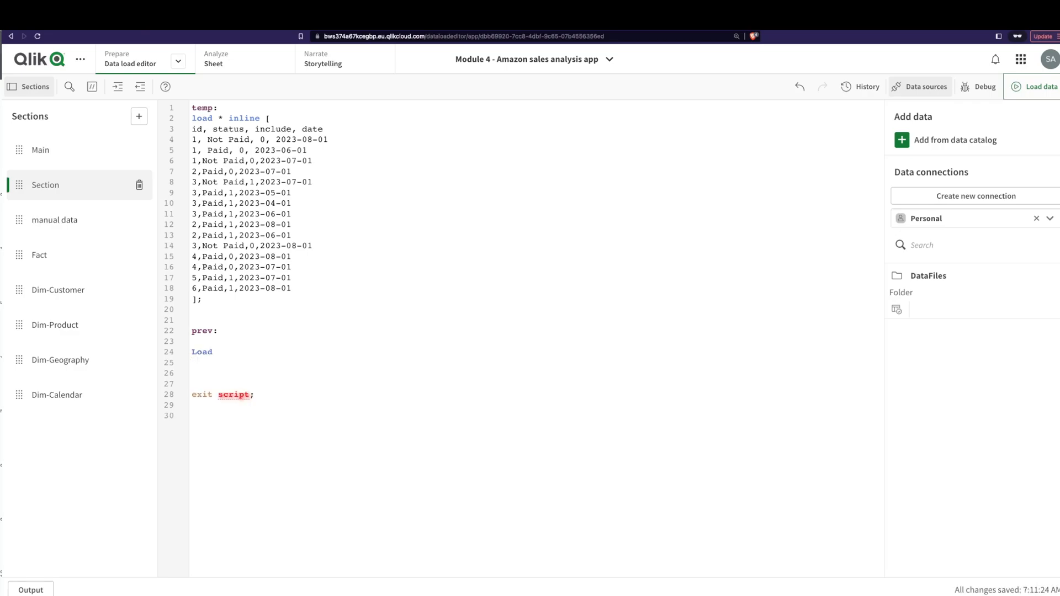
type("id,ids")
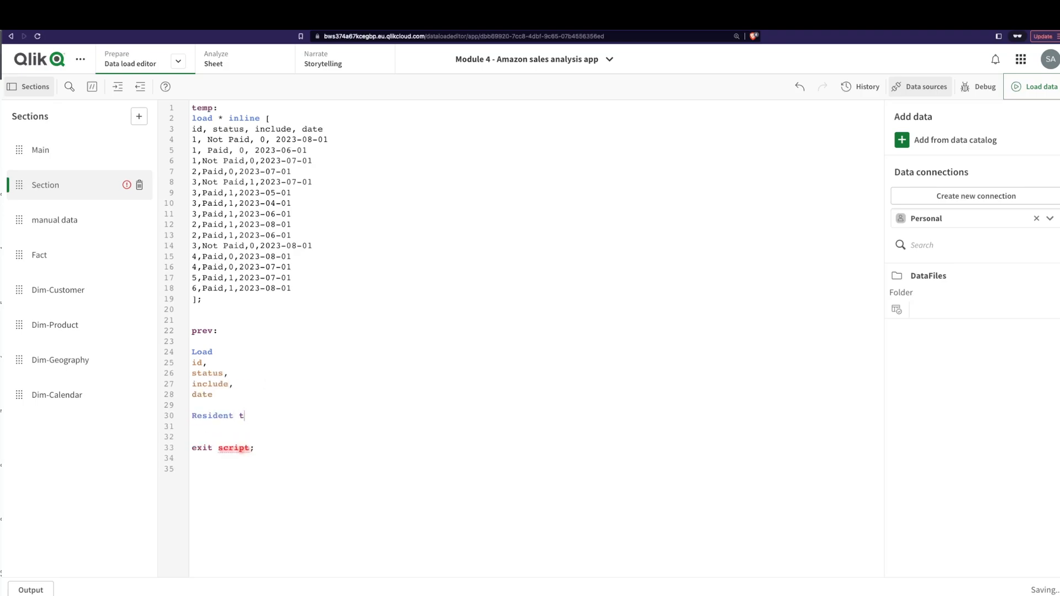
type("emp")
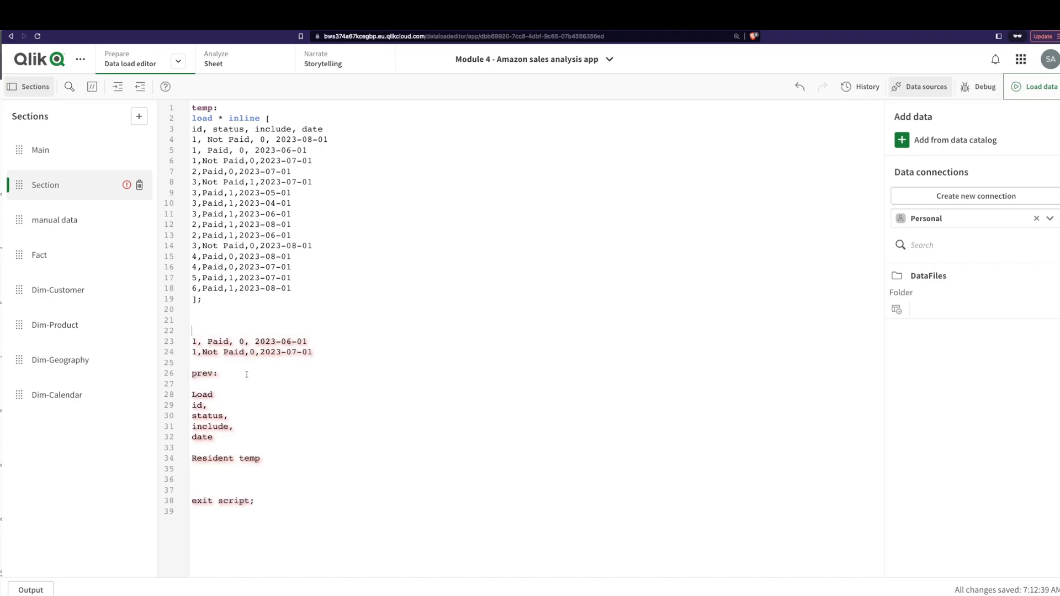
Step: Paste the sample row '1, Not Paid, 0, 2023-08-01' above the prev table
type("1, Not Paid, 0, 2023-08-01")
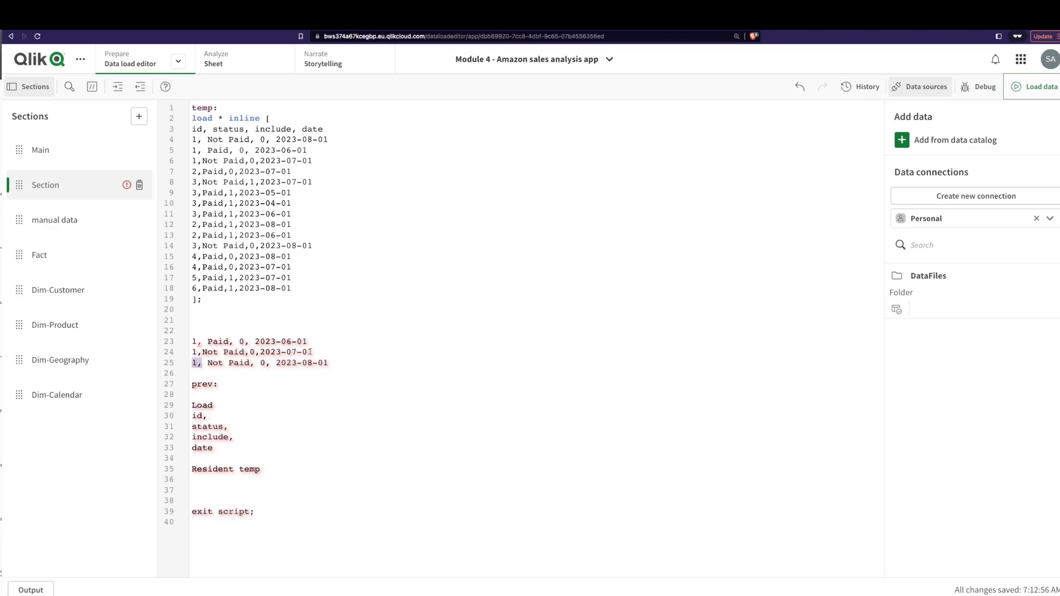
double_click(208, 352)
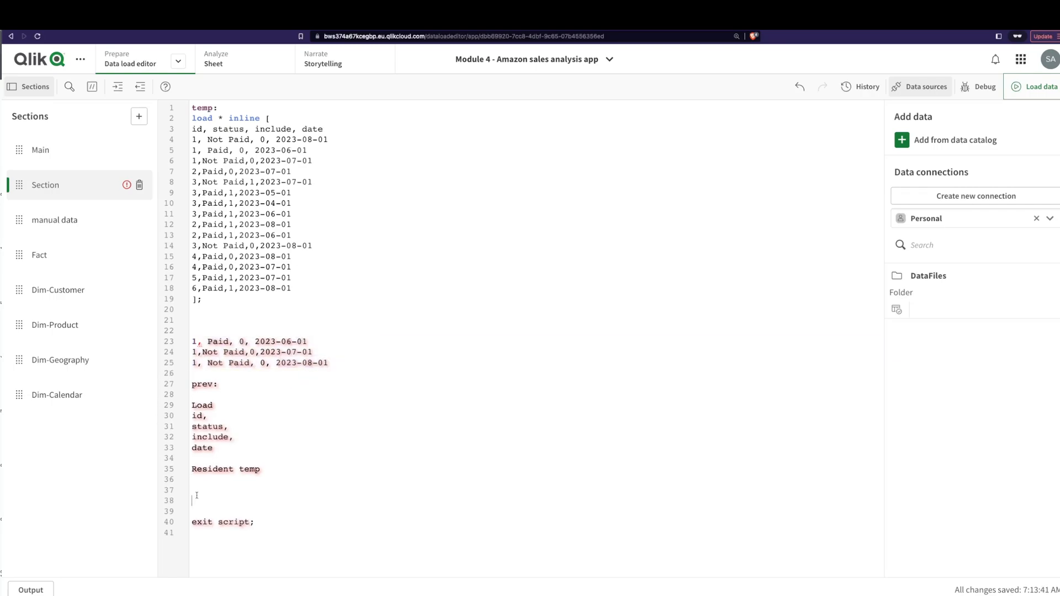
Step: Add order by ASC and if(id=peek(id), peek(status)) as prev_status, then delete the sample rows
type("order by id, date")
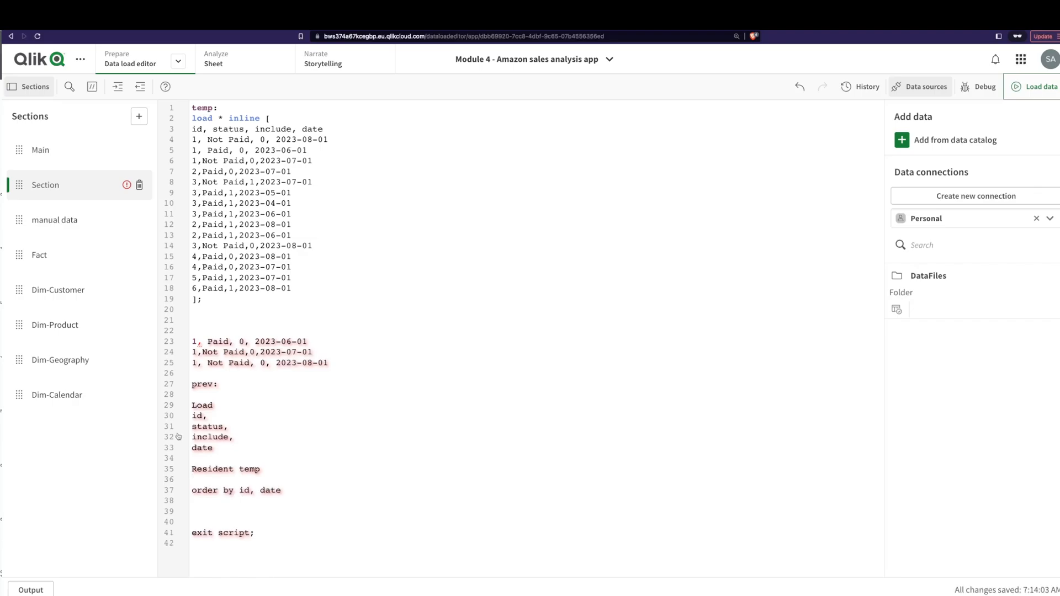
type("ASC")
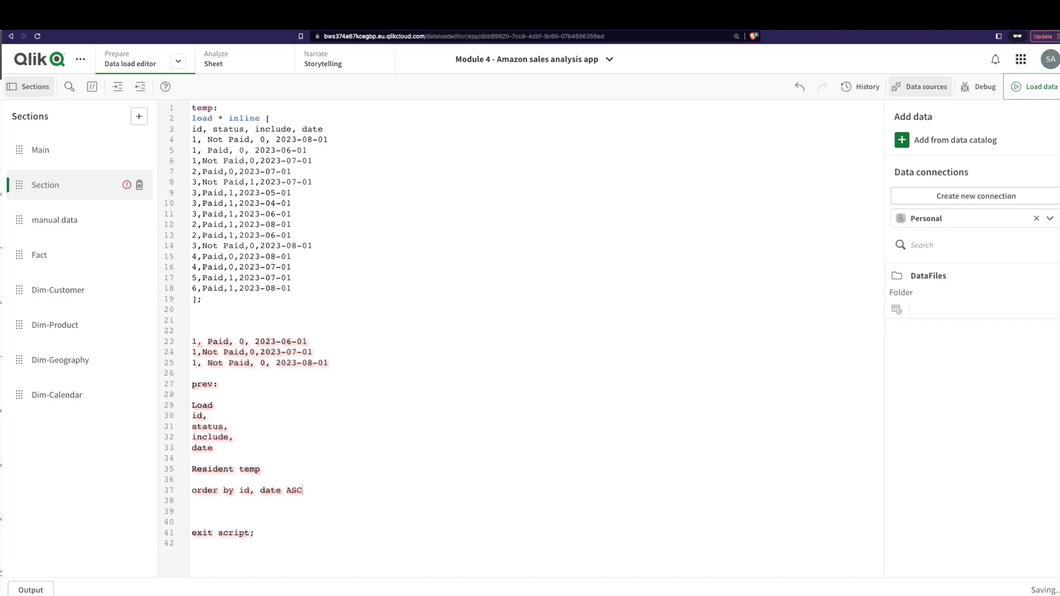
type("if(id")
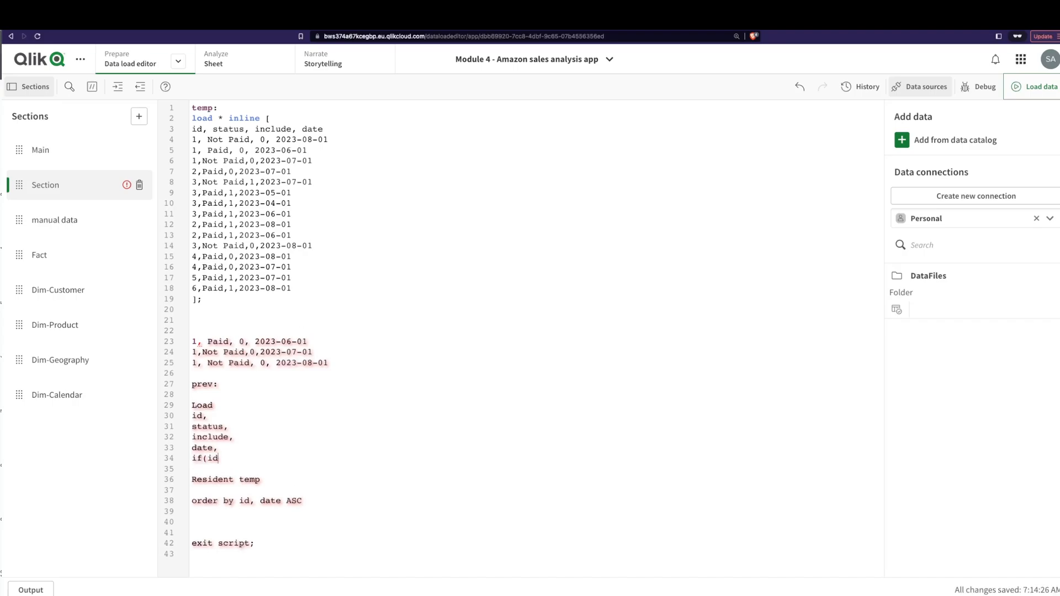
type("=(")
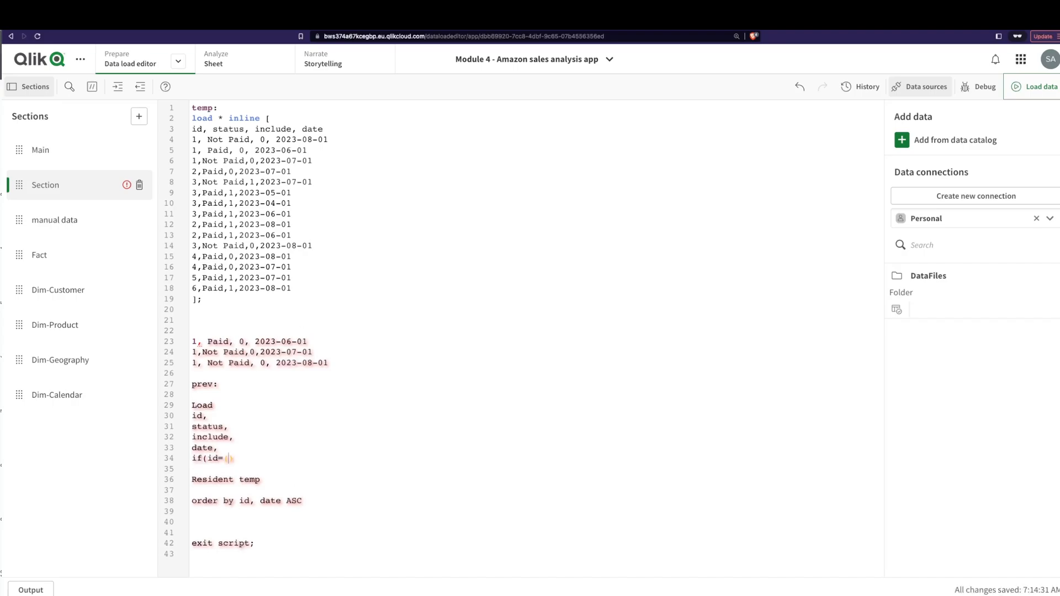
type("peek(")
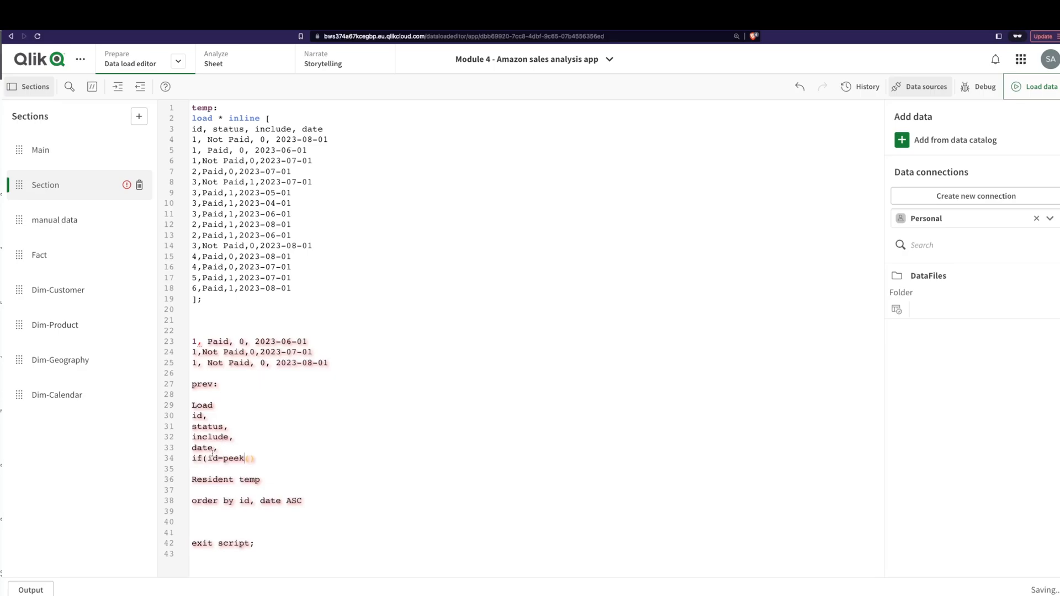
type("id)")
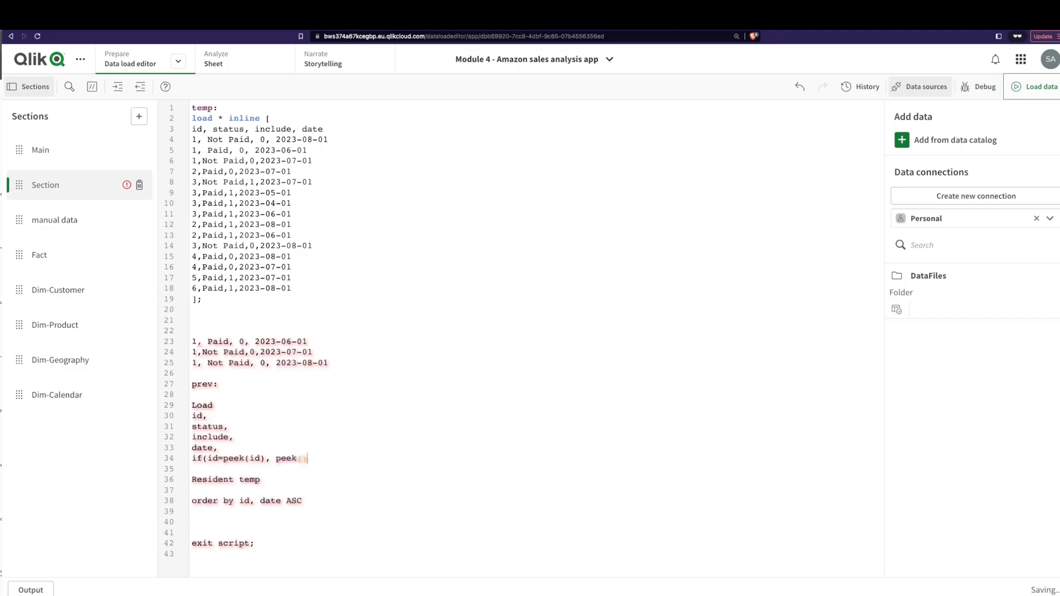
type("stat")
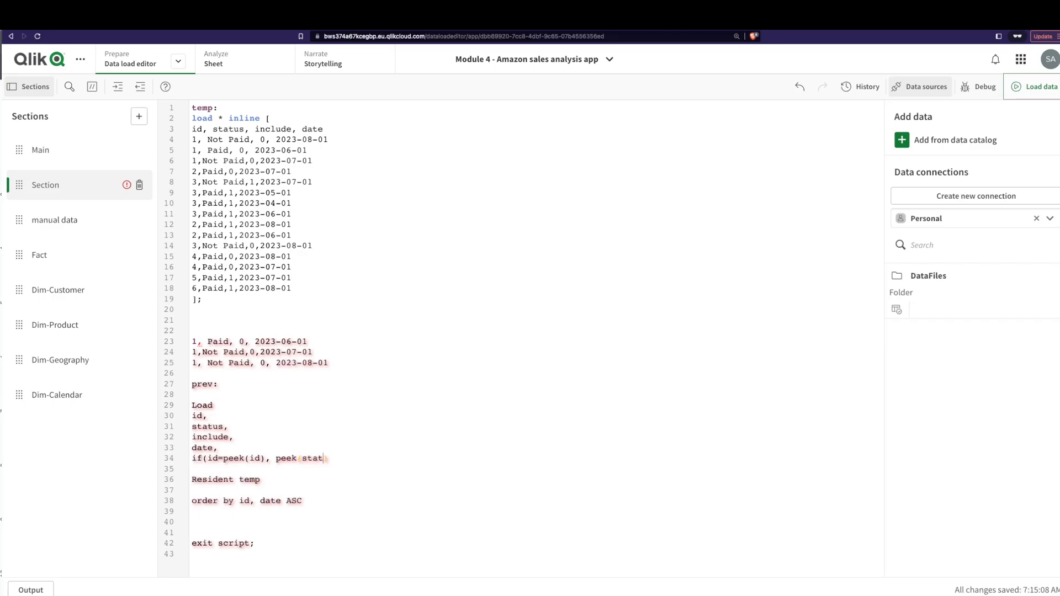
type("us")
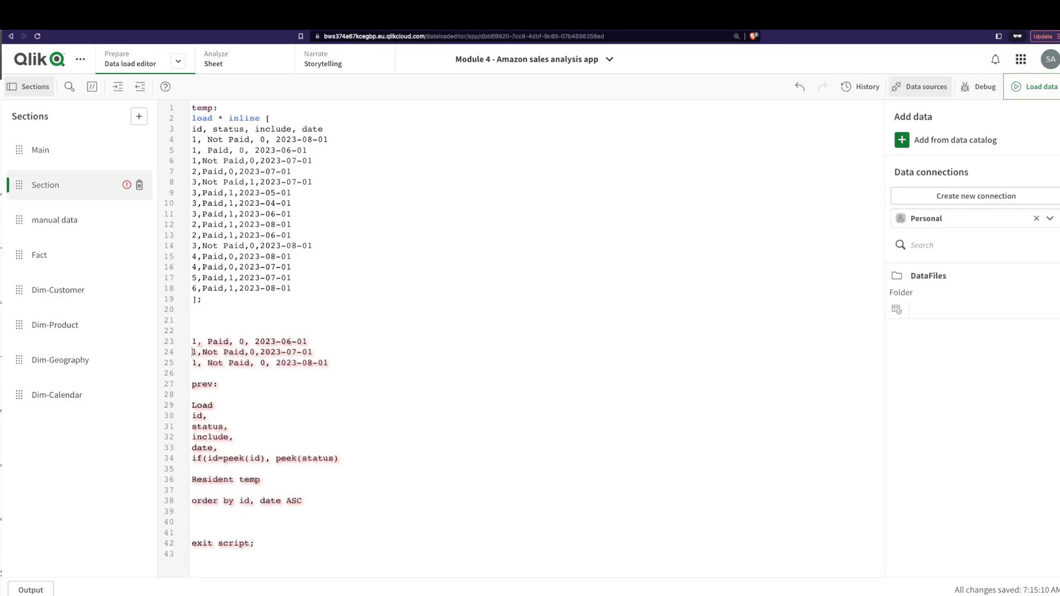
double_click(252, 351)
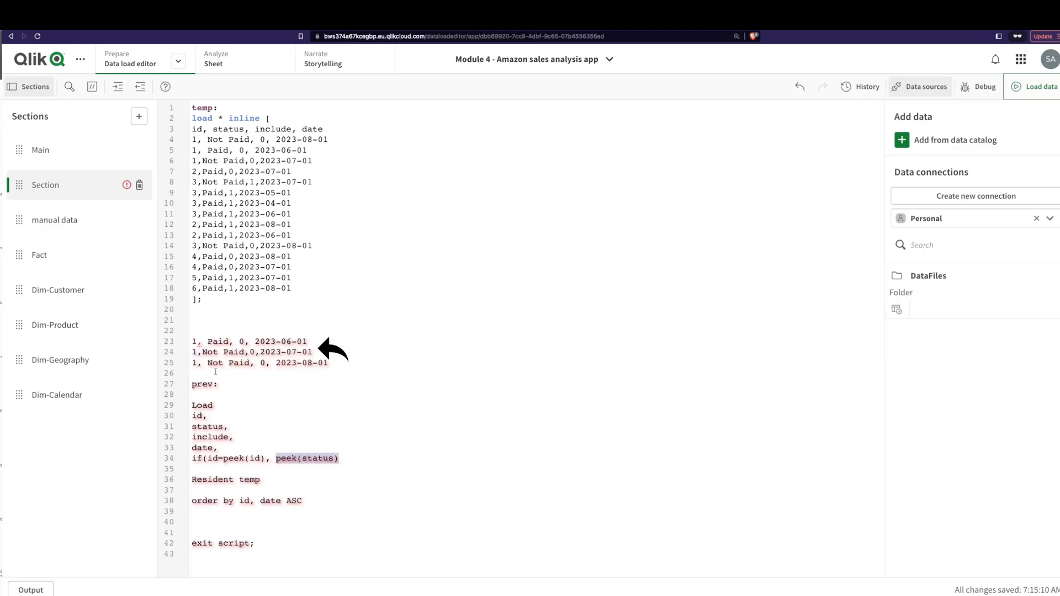
double_click(215, 352)
type(") as prev_status")
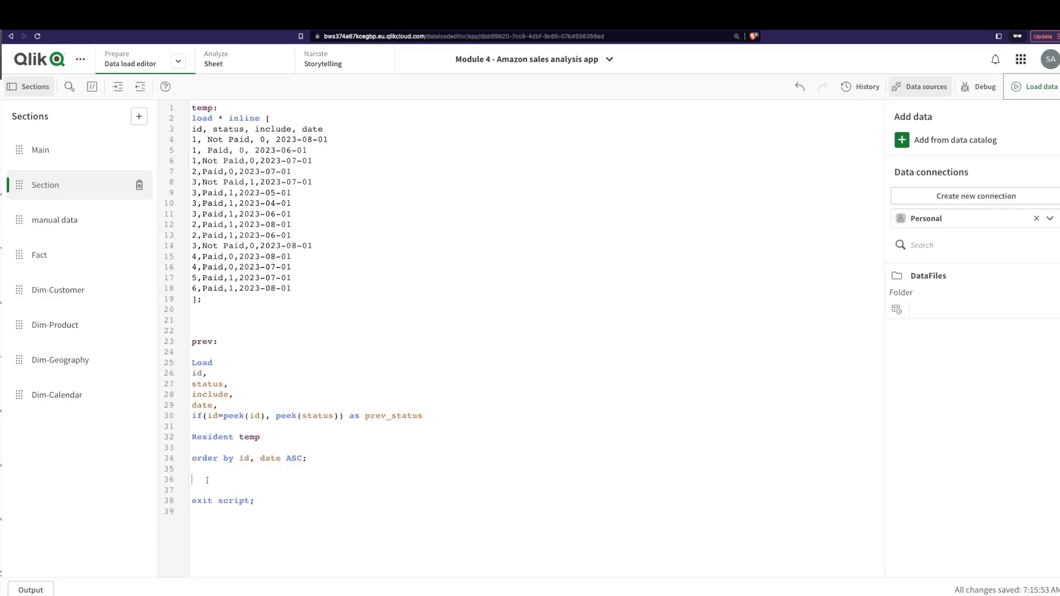
Step: Reload the data, view the sheet, and filter the table to id 1
left_click(1034, 87)
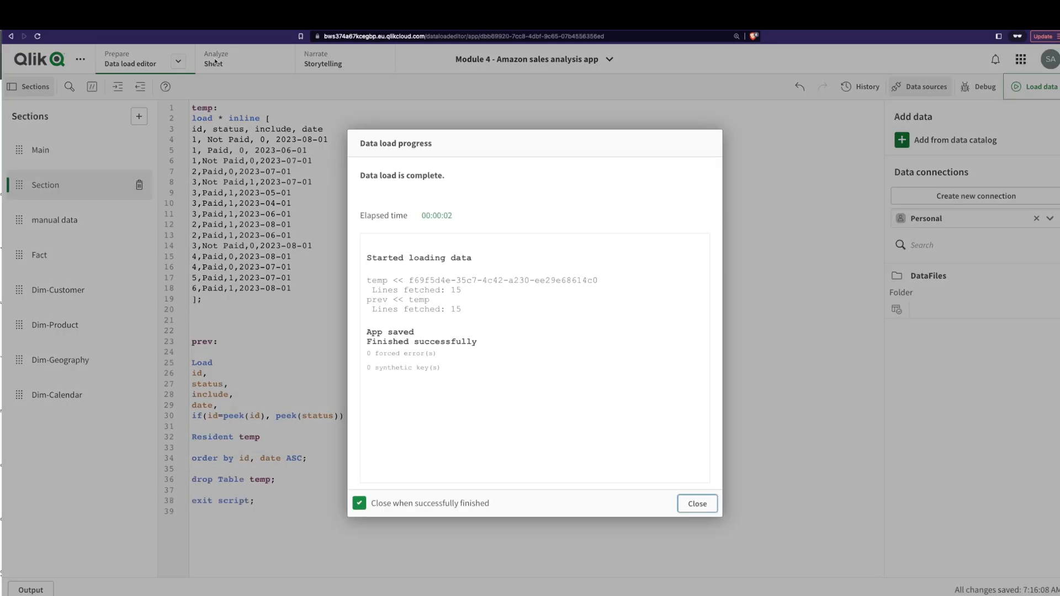
left_click(696, 503)
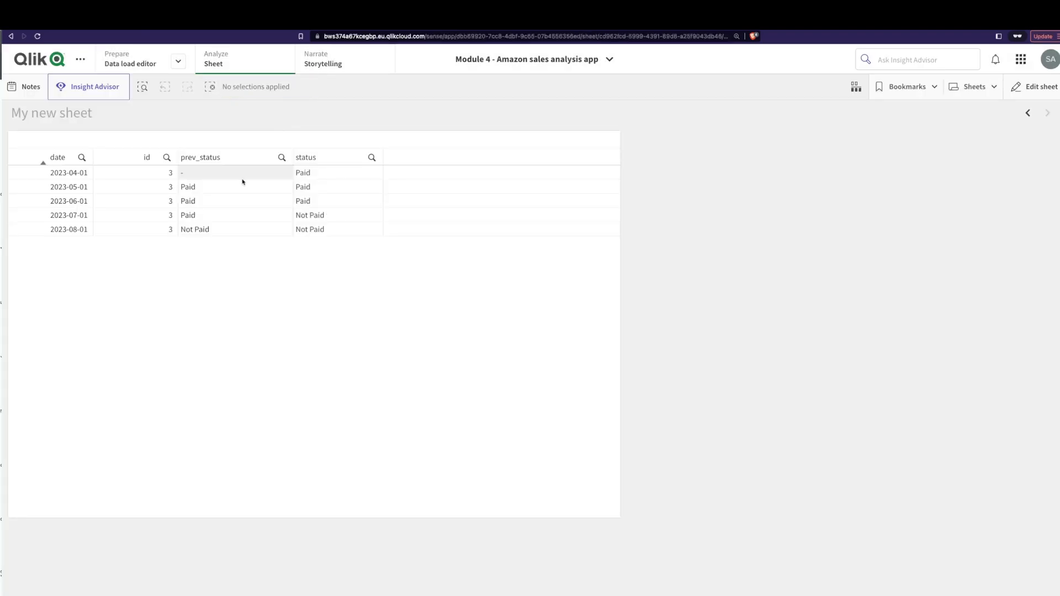
left_click(169, 201)
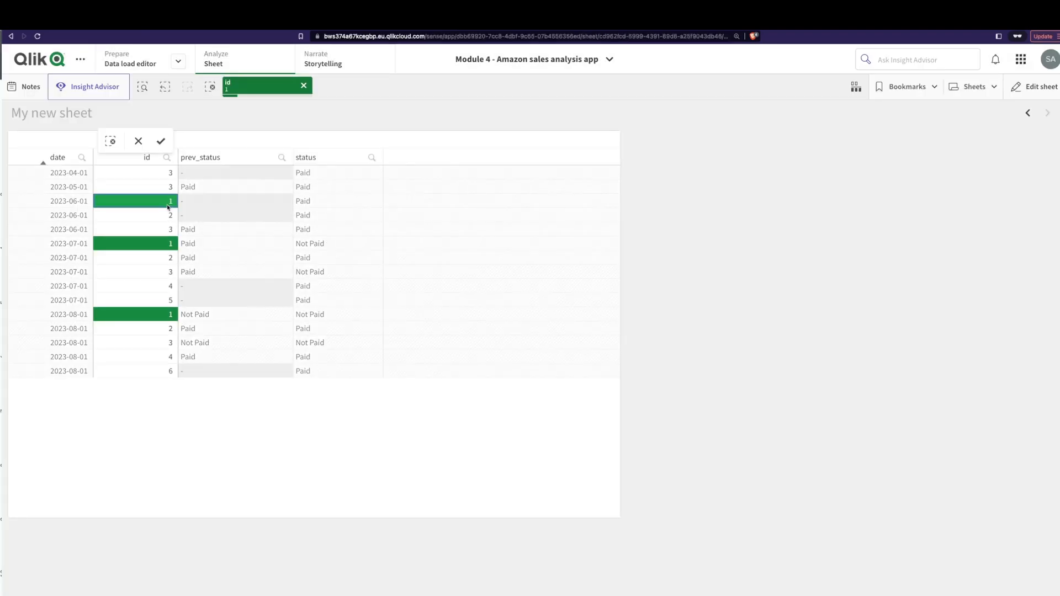
left_click(161, 142)
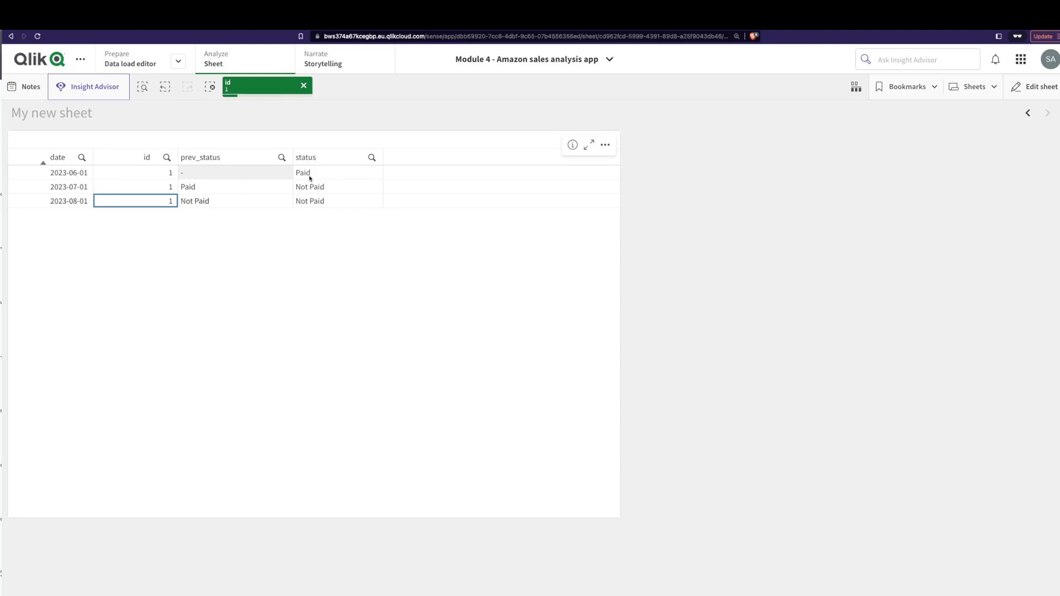
mouse_move(308, 190)
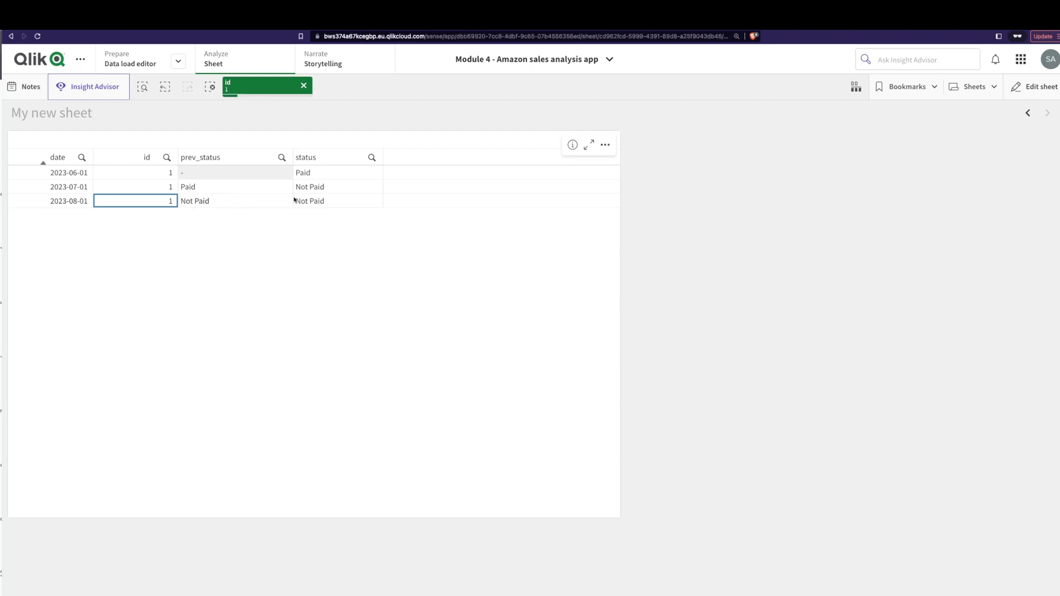
mouse_move(299, 196)
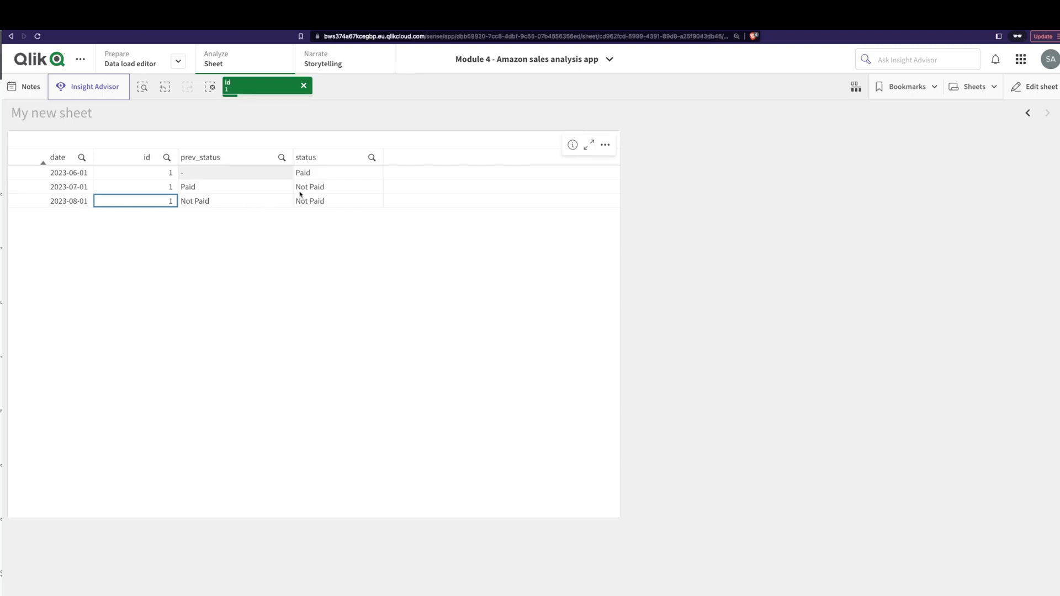
mouse_move(196, 206)
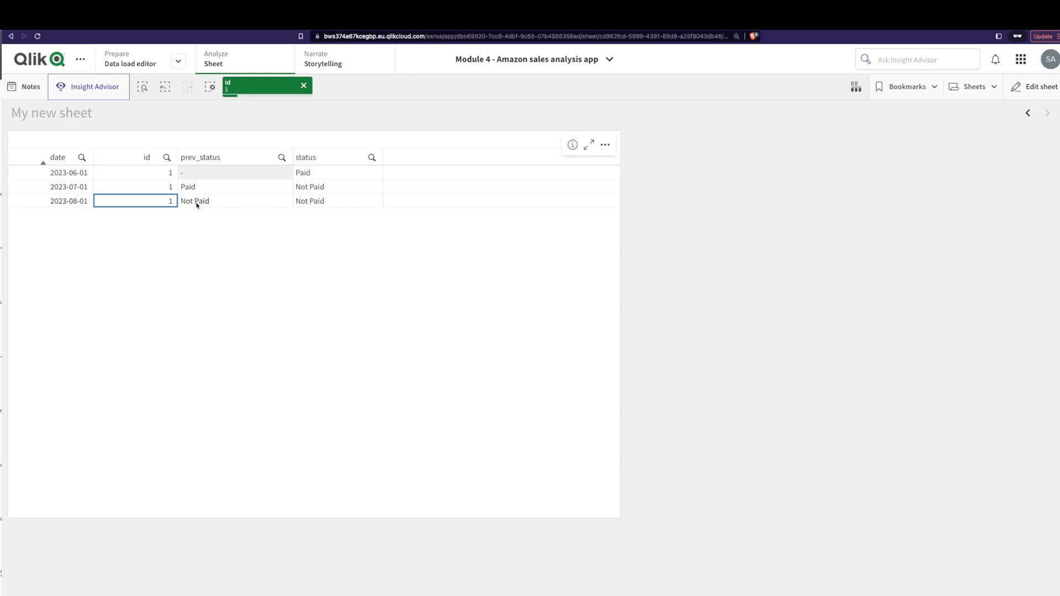
mouse_move(83, 198)
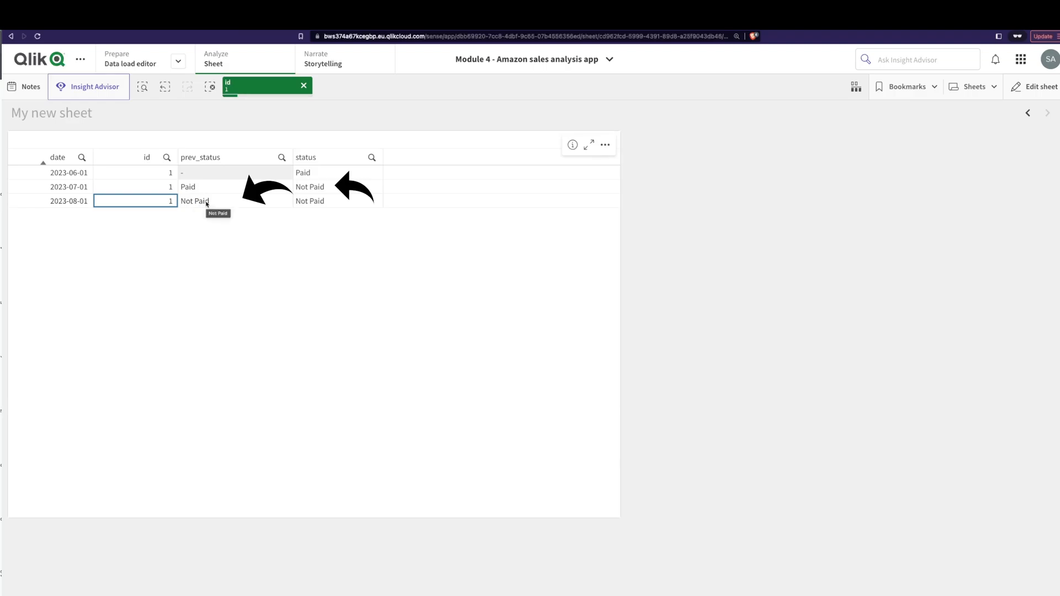
mouse_move(1023, 81)
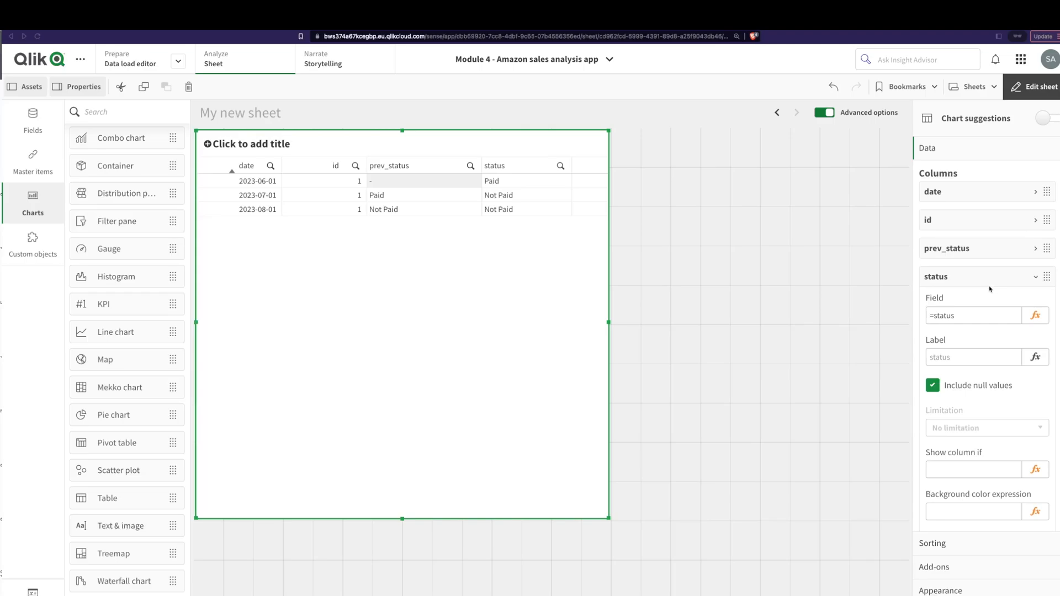
Step: Set prev_status background colour to if(match(prev_status,'Not paid'),red(),green())
left_click(947, 248)
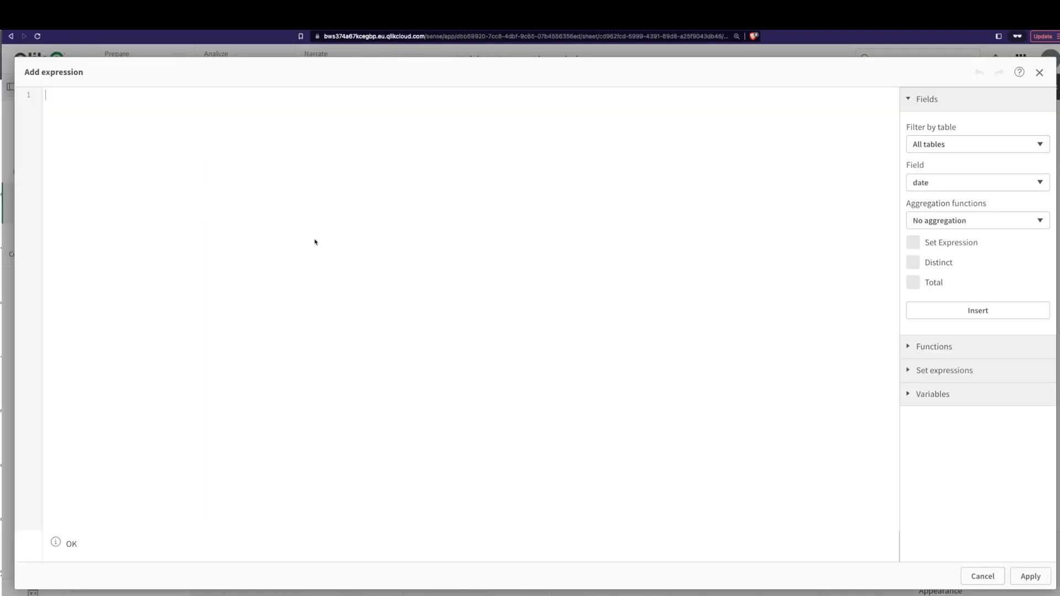
type("if(match(pre")
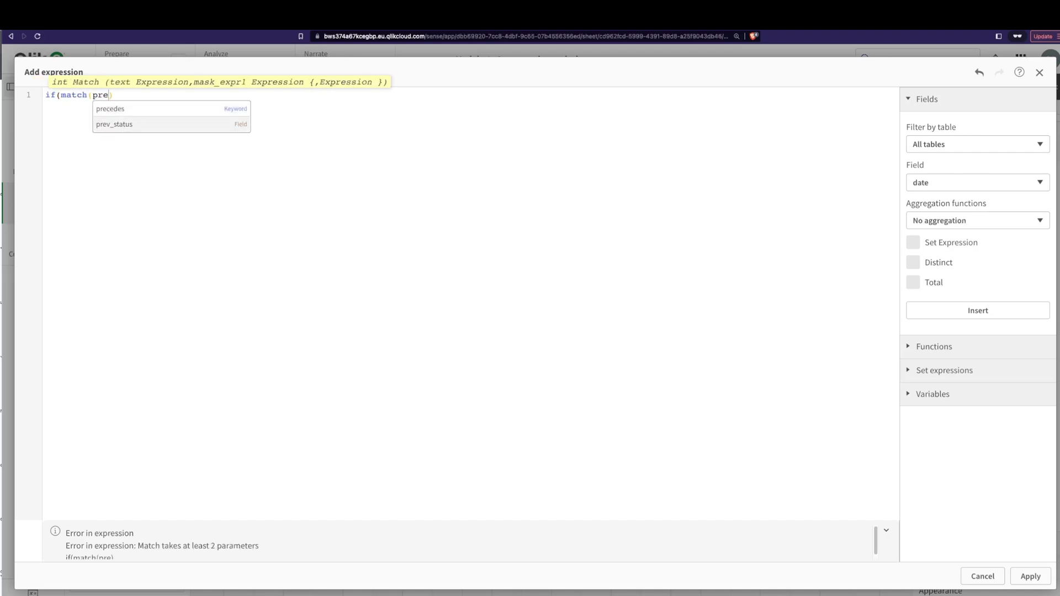
left_click(114, 124)
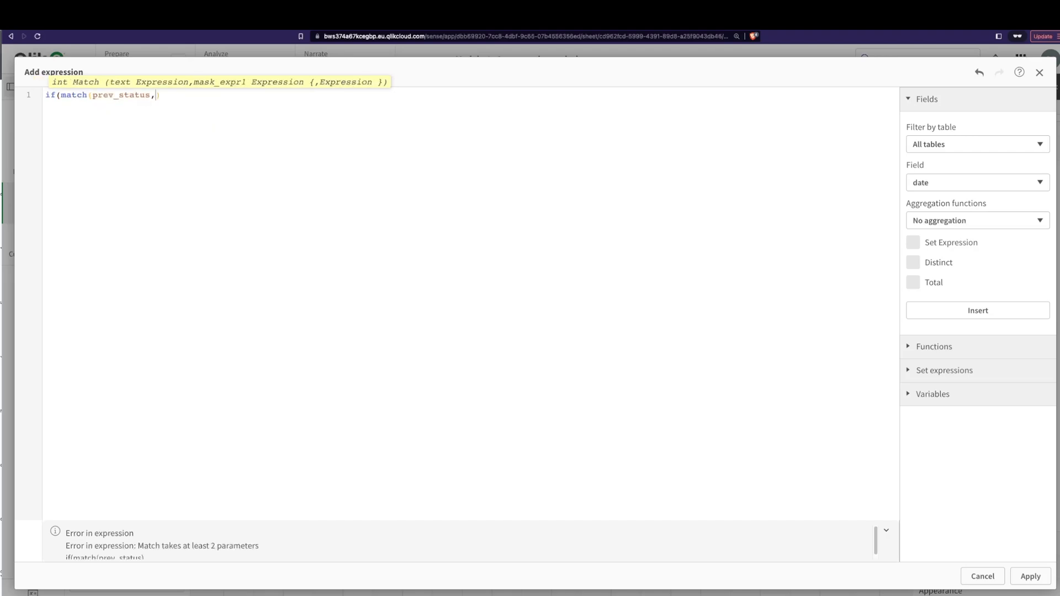
type("'Not paid")
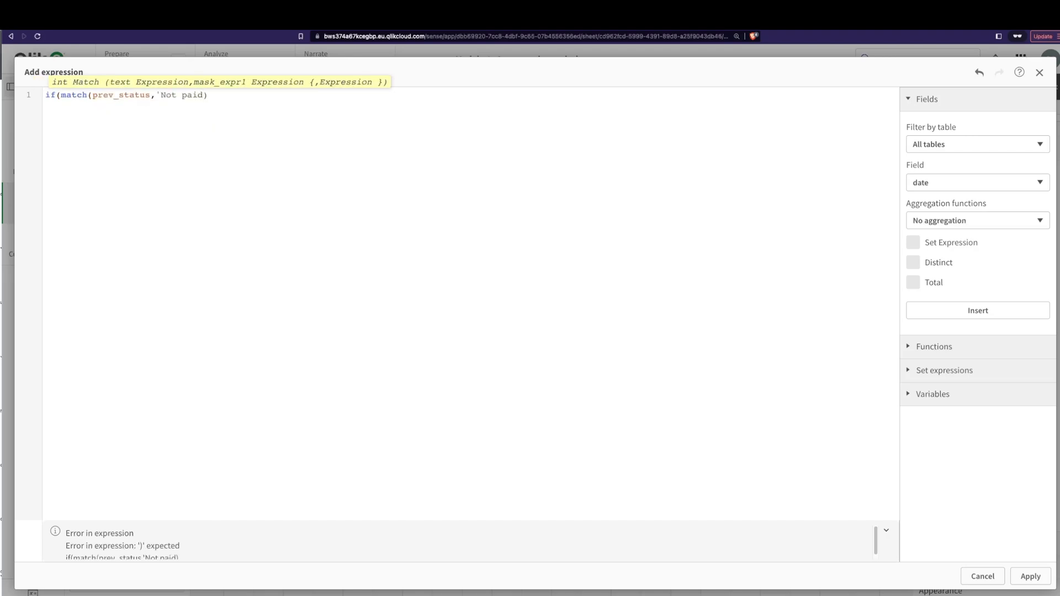
type("'),red(),gre")
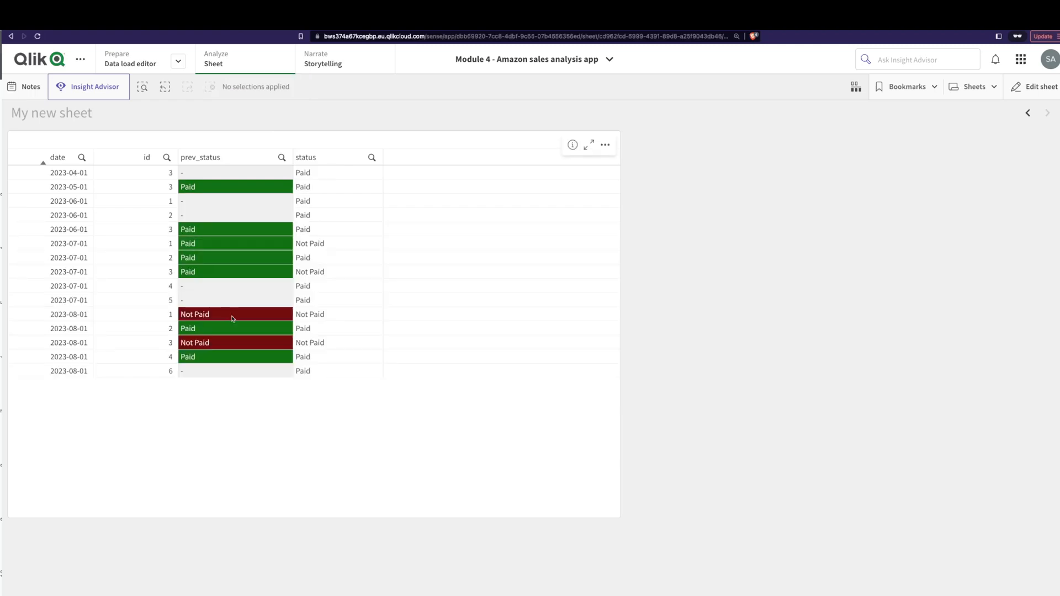
mouse_move(228, 340)
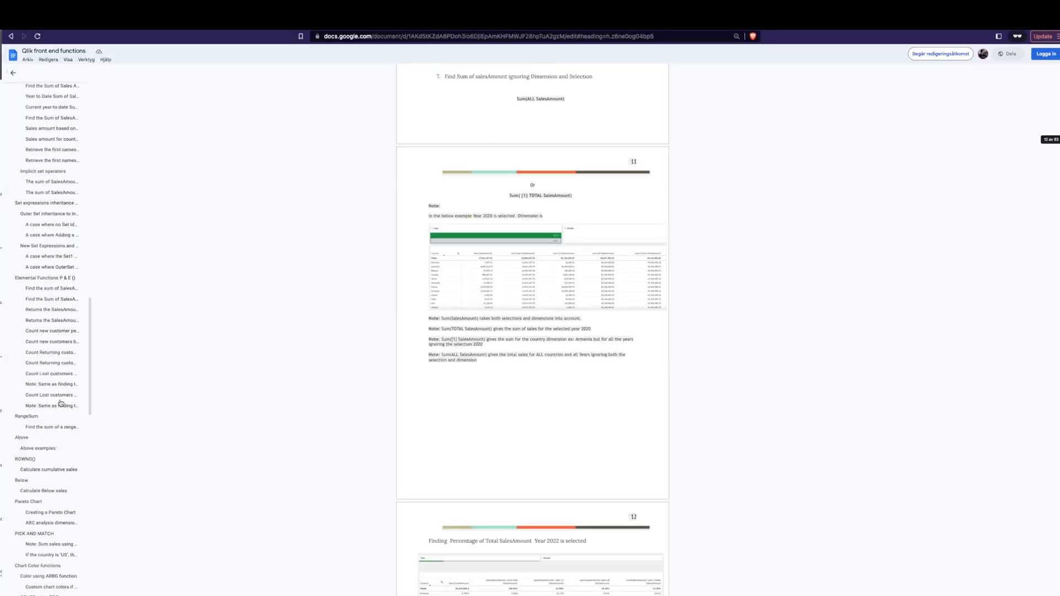
Step: Open the cheatsheet section on finding each ID's previous month Status value
scroll("down", 3)
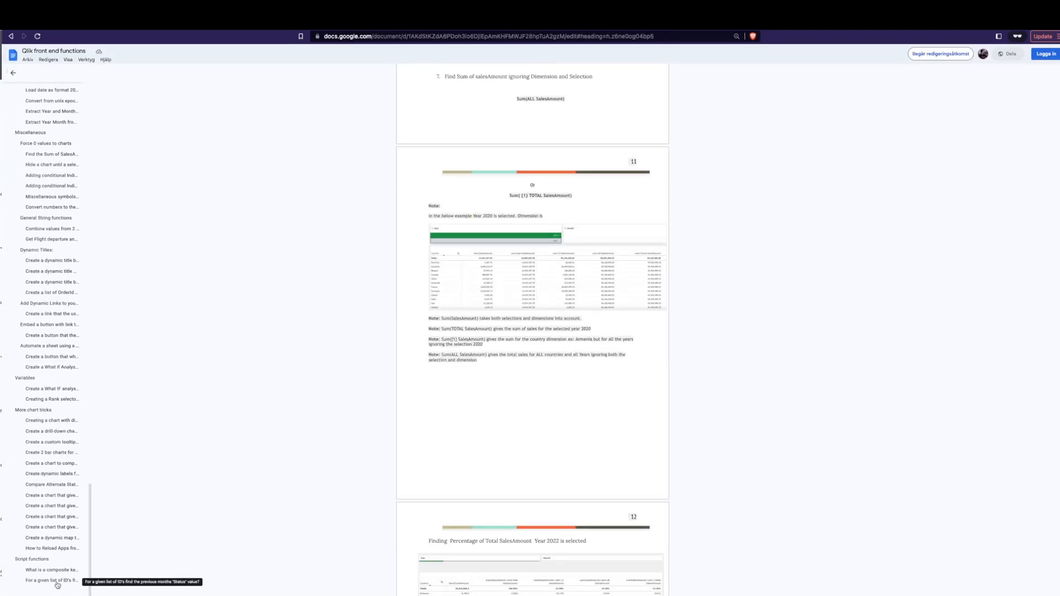
left_click(52, 580)
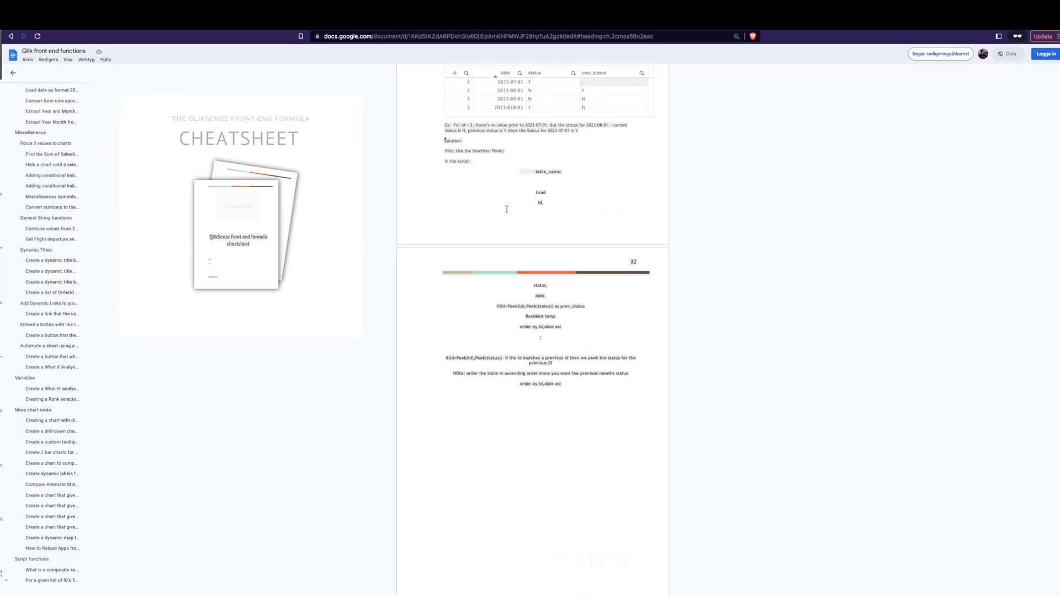
scroll("down", 3)
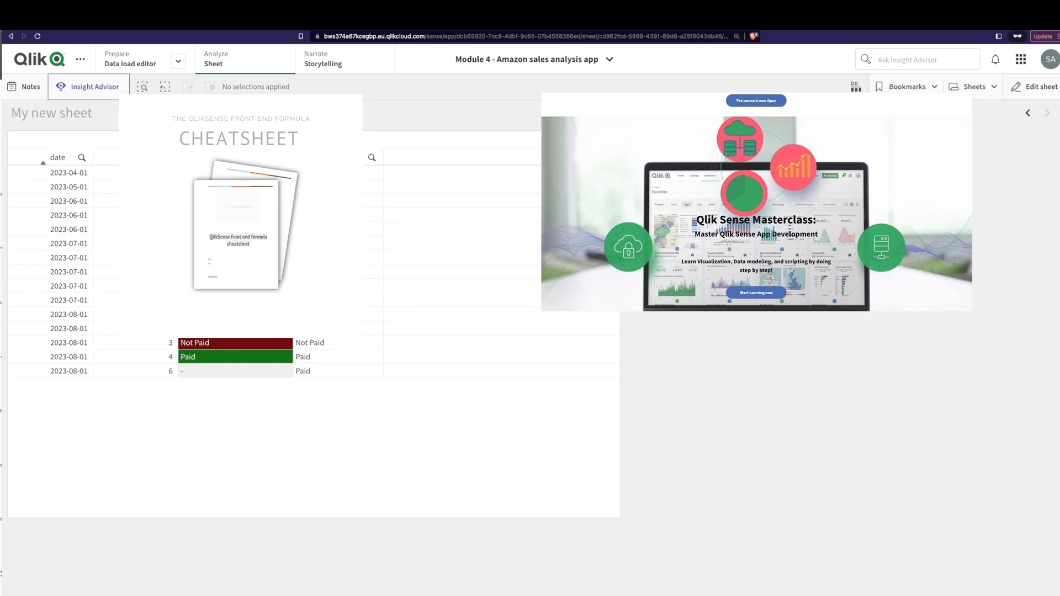
mouse_move(99, 251)
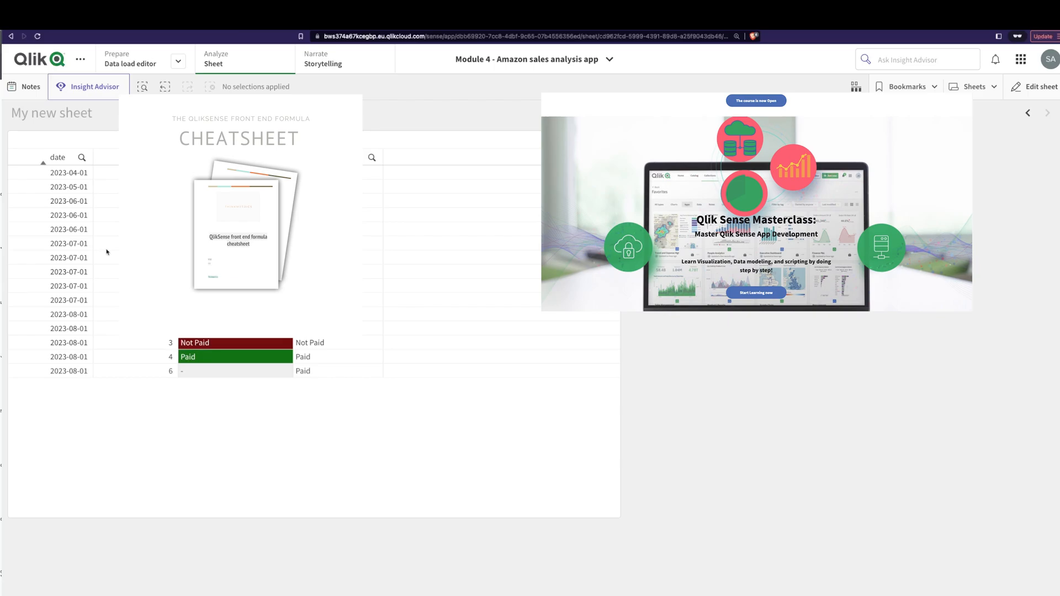
mouse_move(108, 251)
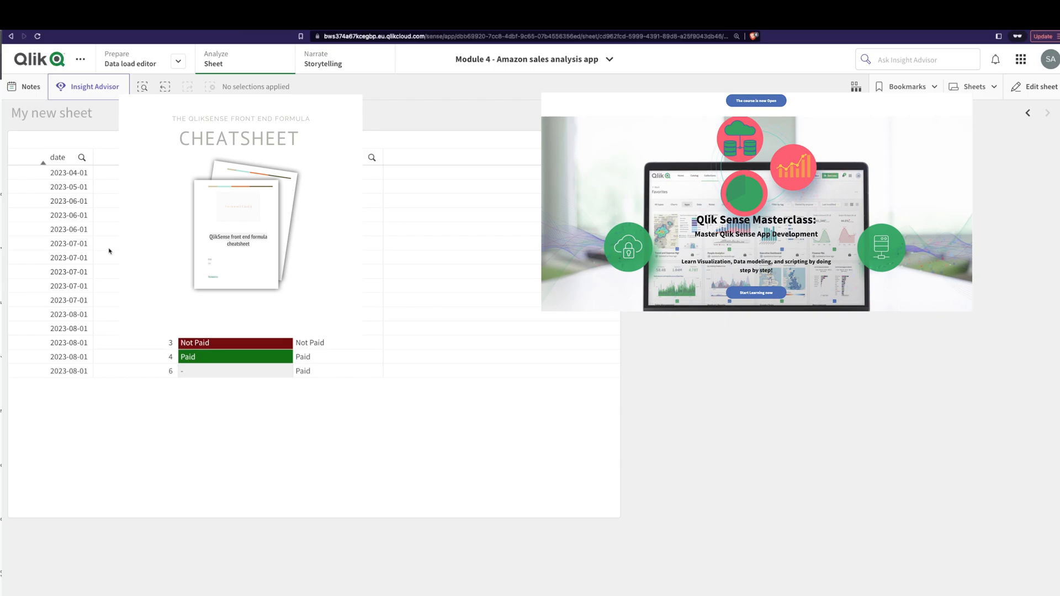